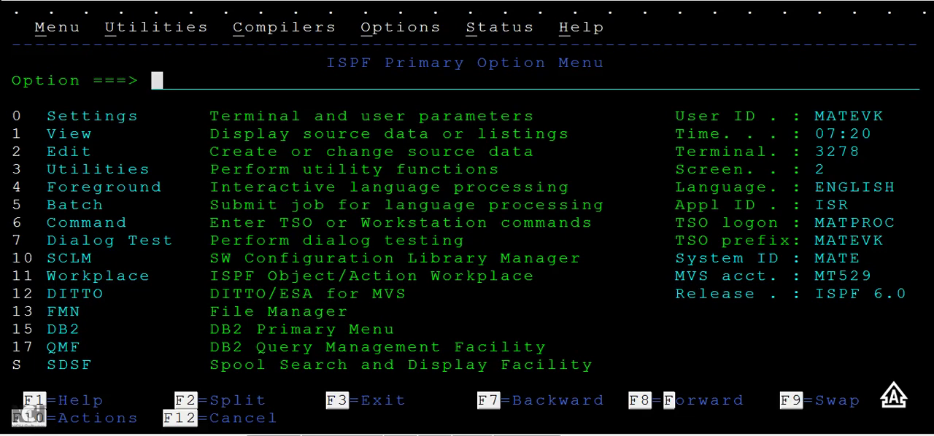
Step: Allocate MATEVK.FIRST.PDS2 via the 3.4 utility with TRACK units, 10/10/10, FB, LRECL 80, block size 800
text(3.4)
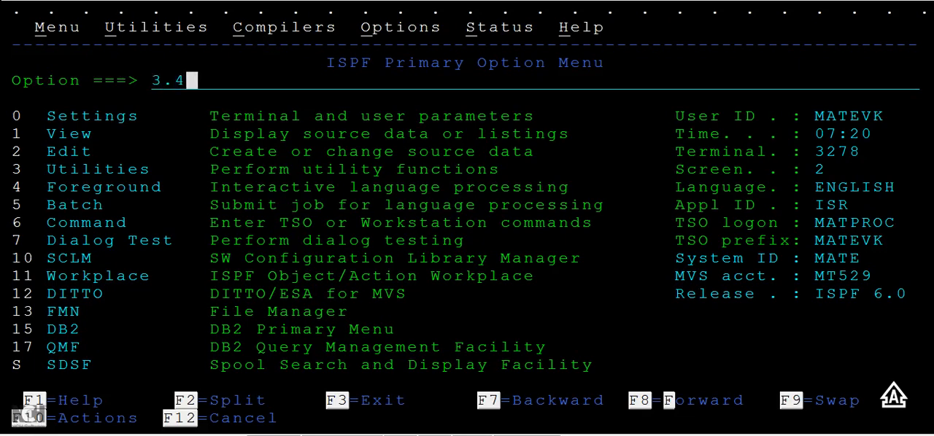
key(Enter)
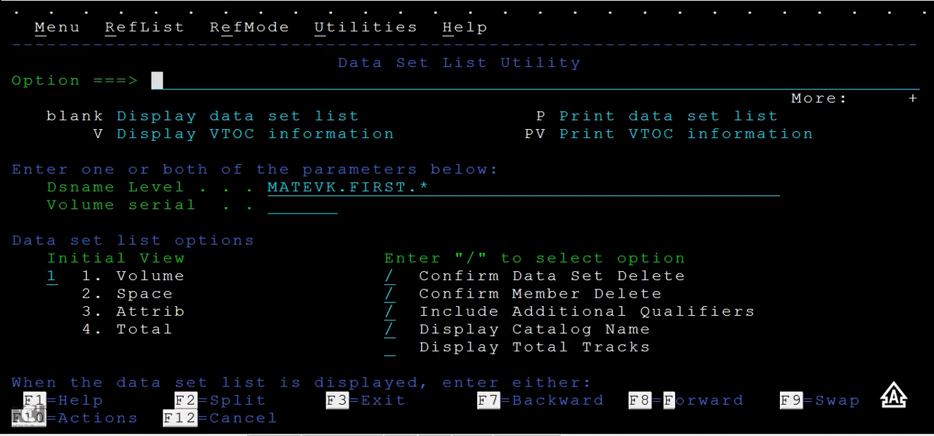
key(F3)
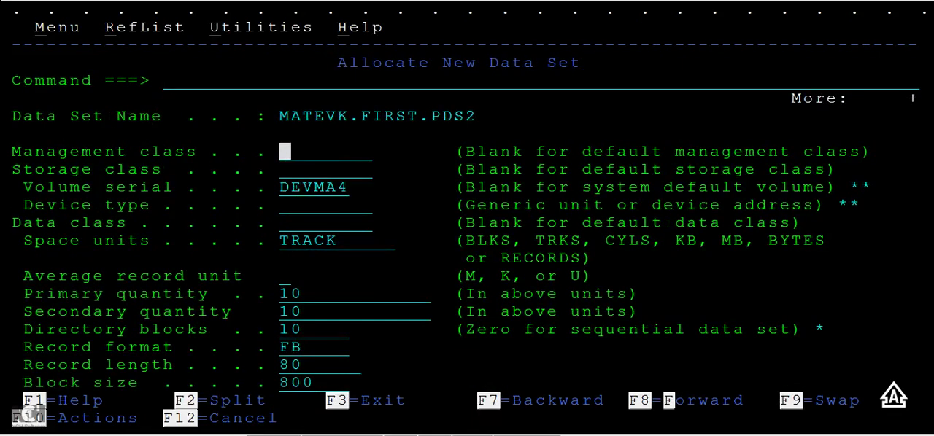
key(Enter)
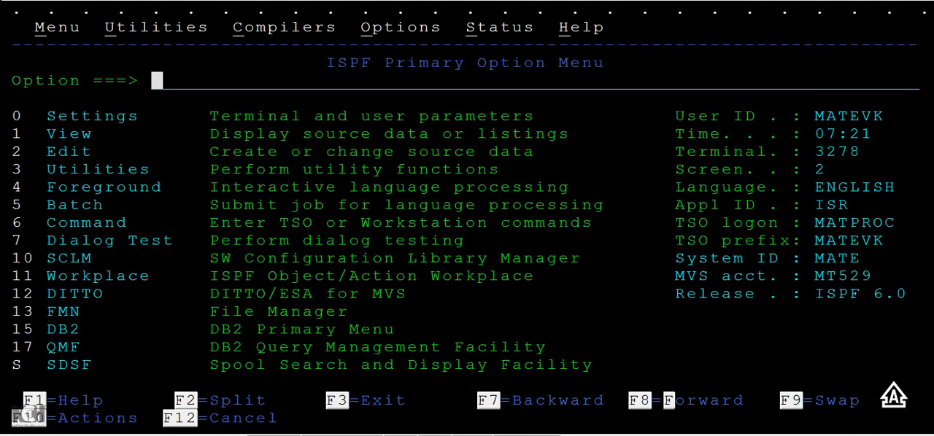
Step: Start a Move/Copy (3.3) from MATEVK.FIRST.PDS to MATEVK.FIRST.PDS2, listing MEMBER1 and MEMBER2
text(3)
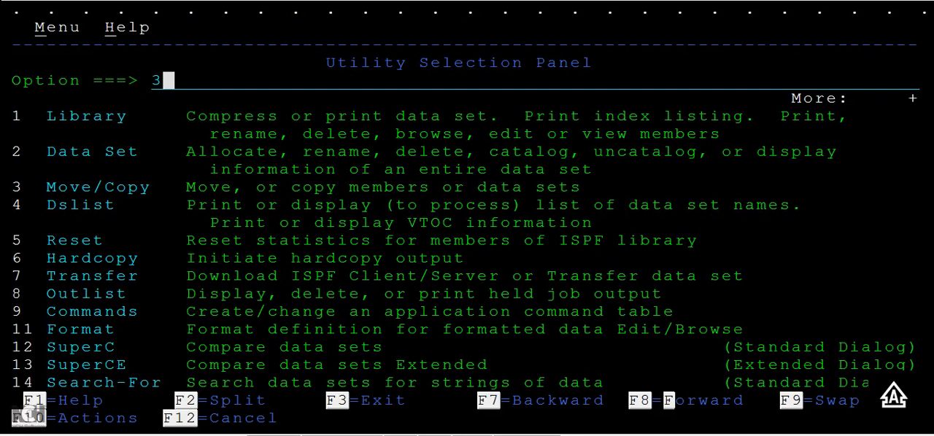
key(Enter)
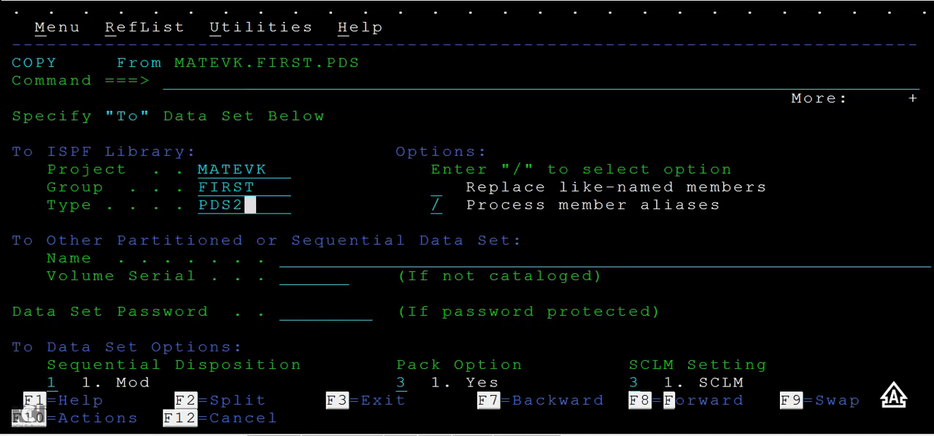
key(Enter)
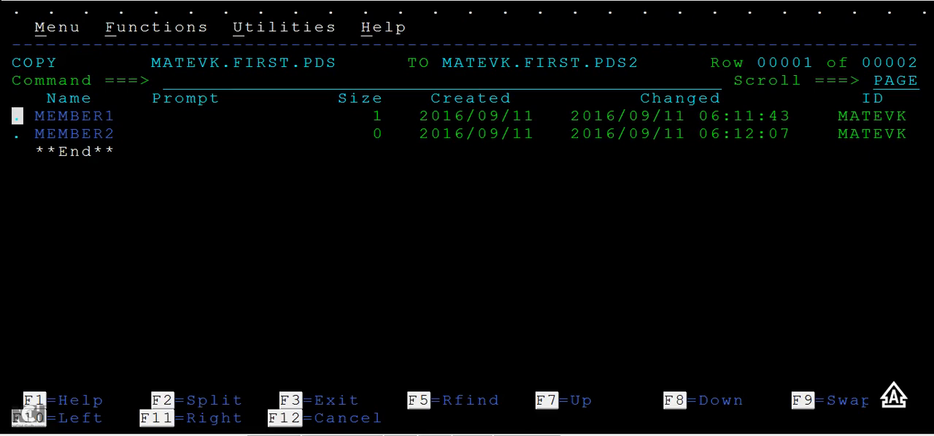
Step: Select MEMBER1 with S and copy it into MATEVK.FIRST.PDS2
text(S)
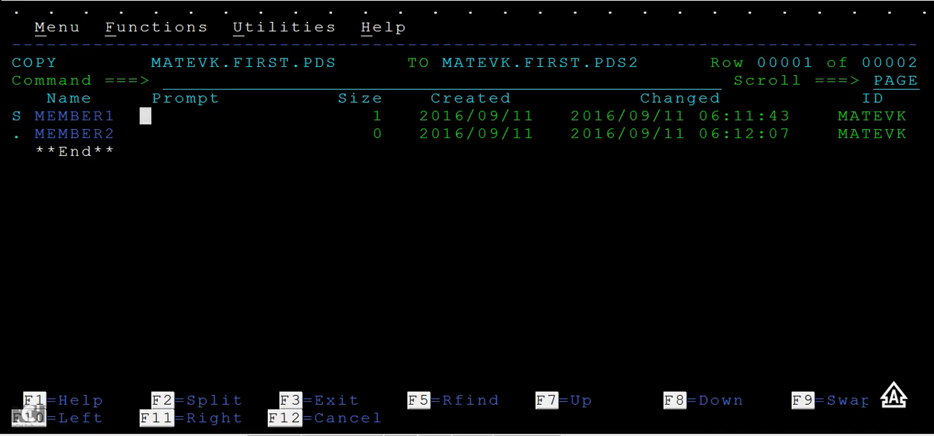
key(Enter)
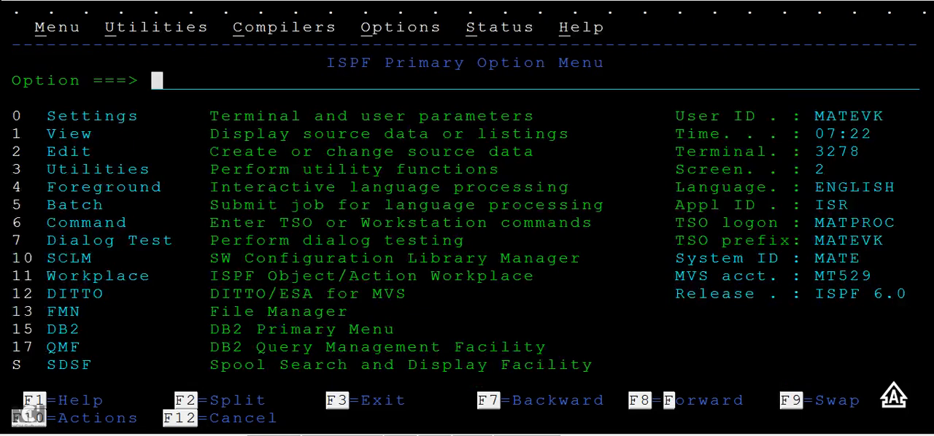
text(3.4)
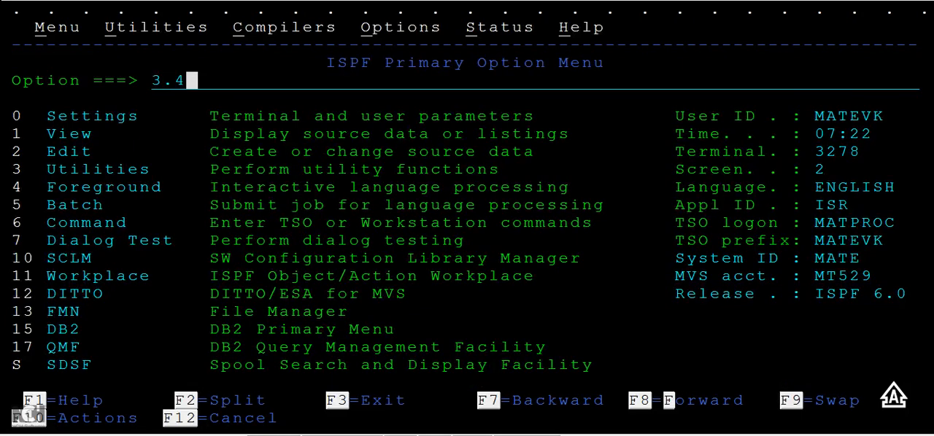
key(Enter)
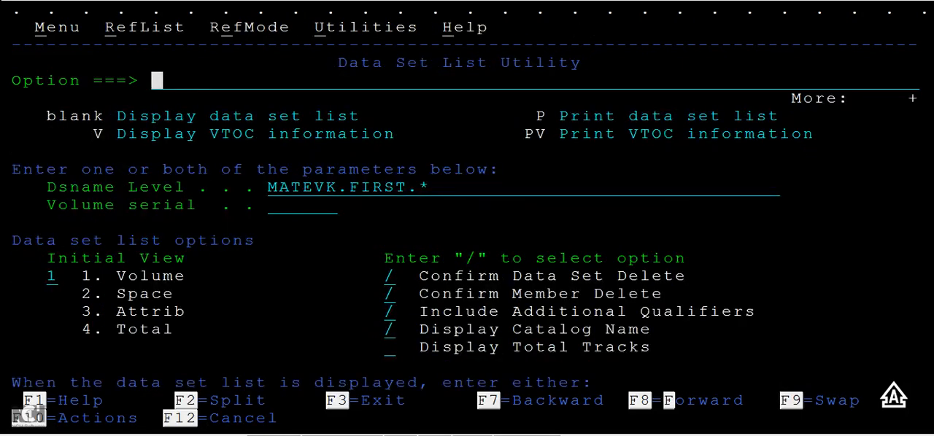
key(Enter)
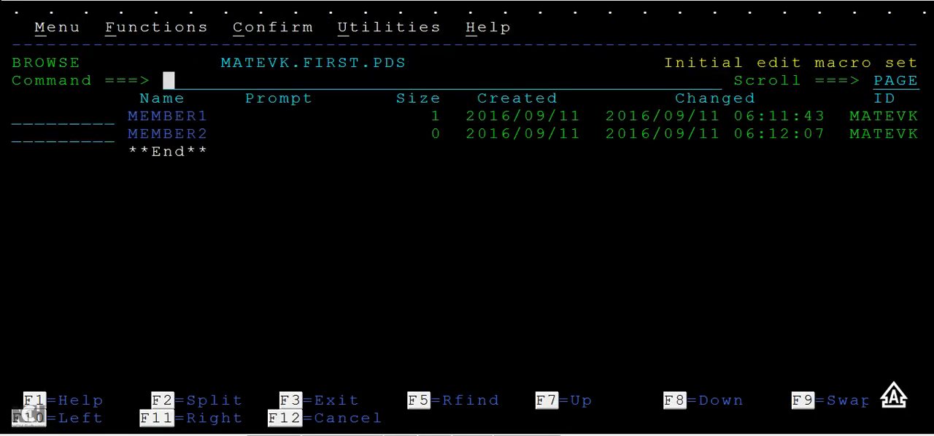
key(F3)
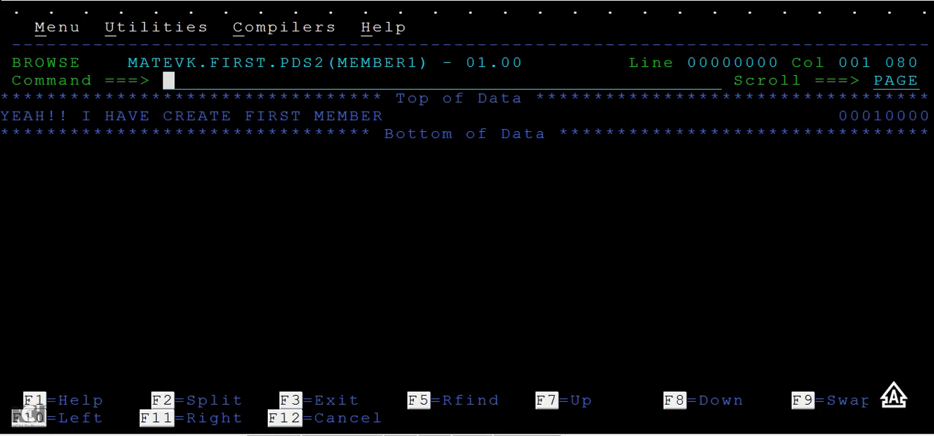
key(F3)
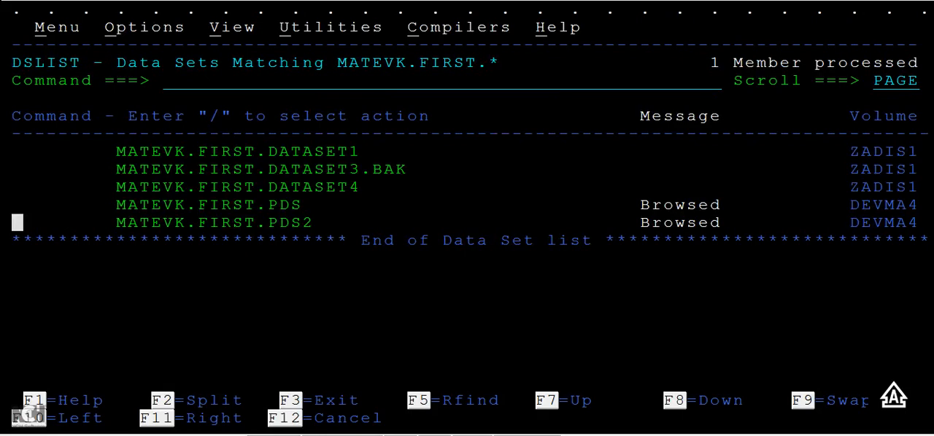
key(F3)
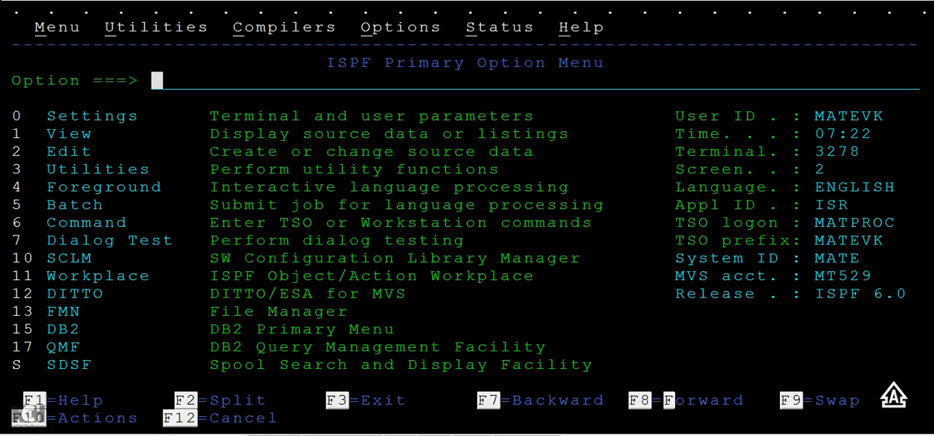
Step: Start a Move/Copy with option C from MATEVK.FIRST.PDS targeting PDS3, ready to mark MEMBER1
text(3.)
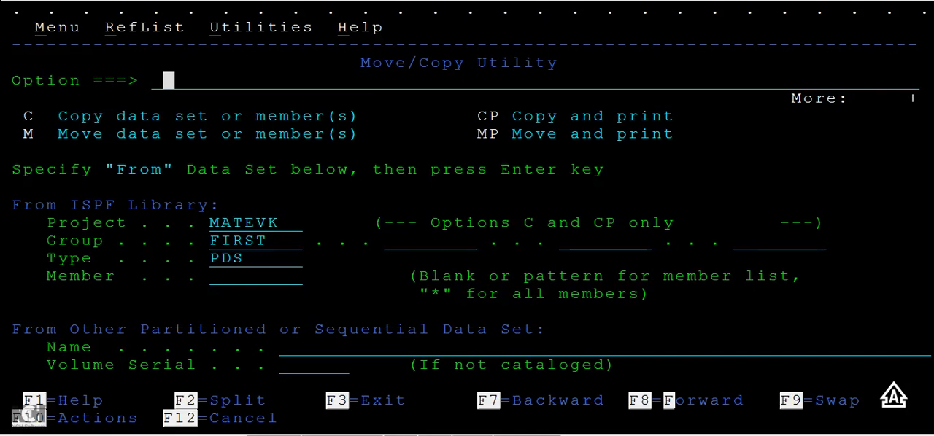
text(C)
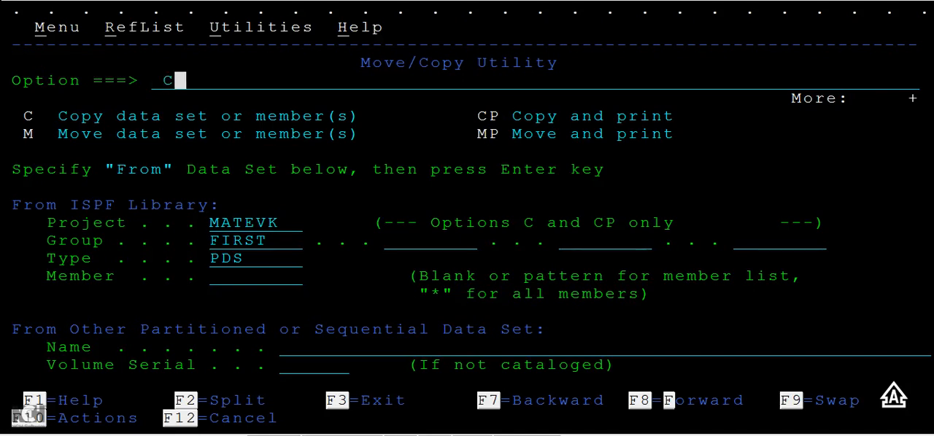
key(Enter)
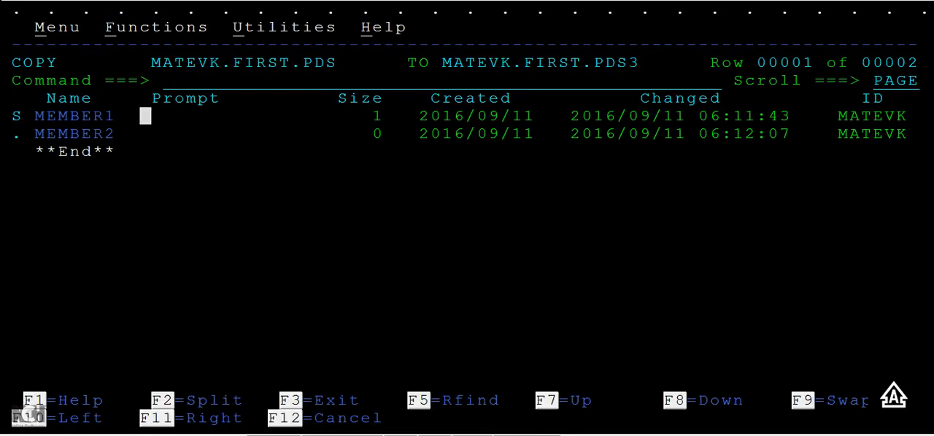
Step: Copy MEMBER1 into MATEVK.FIRST.PDS3, then START a fresh ISPF session at the primary menu
key(enter)
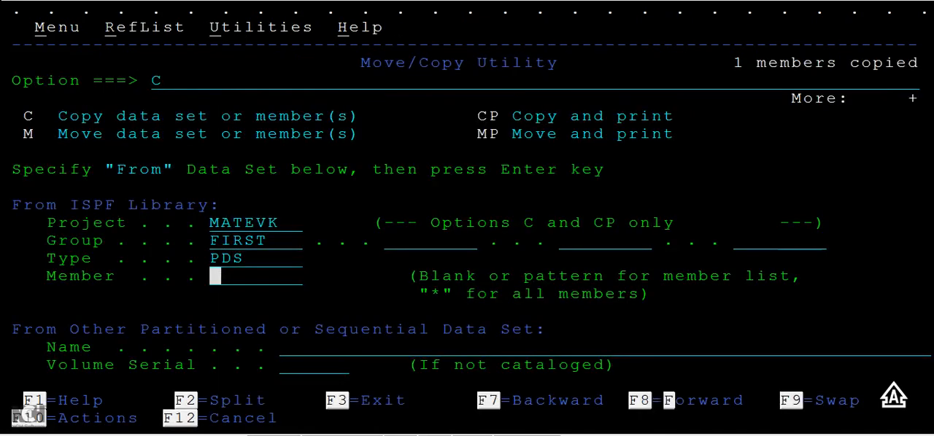
text(START)
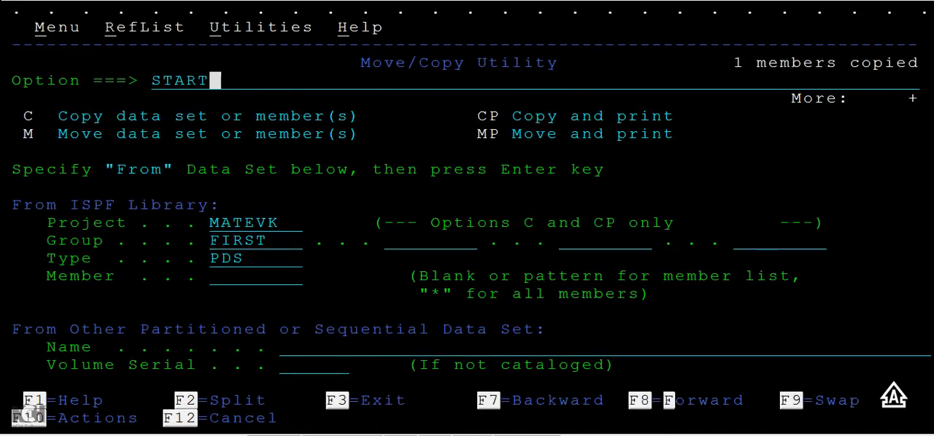
key(F3)
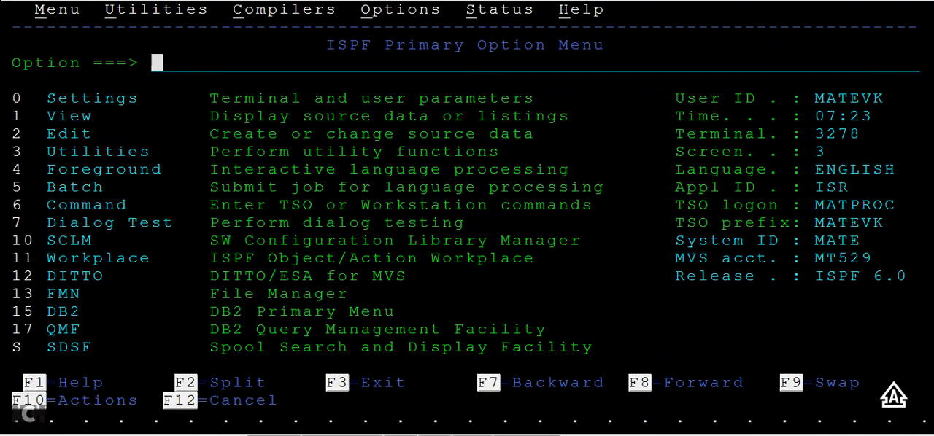
text(3.)
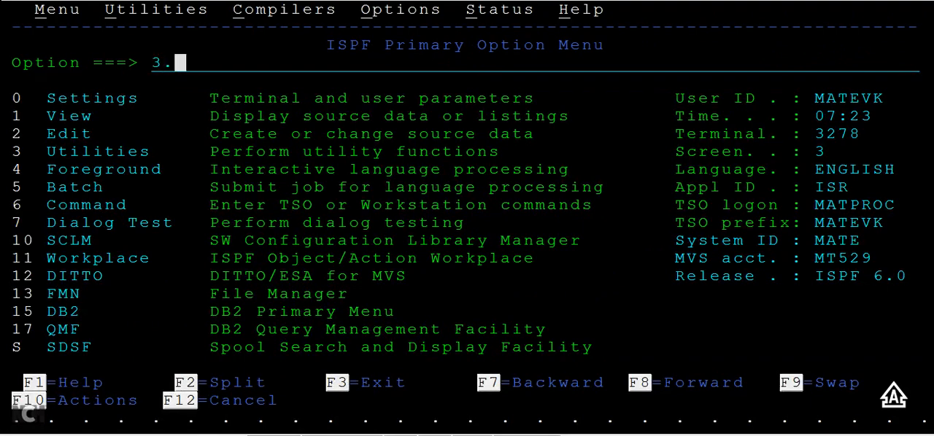
key(Enter)
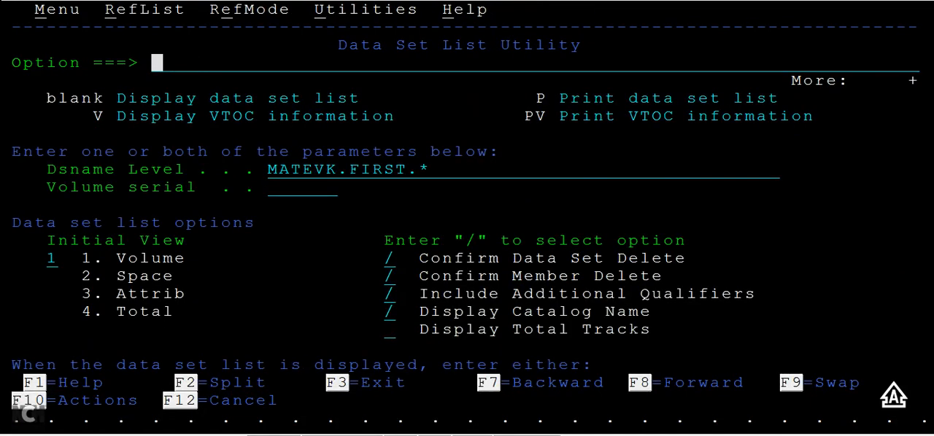
key(Enter)
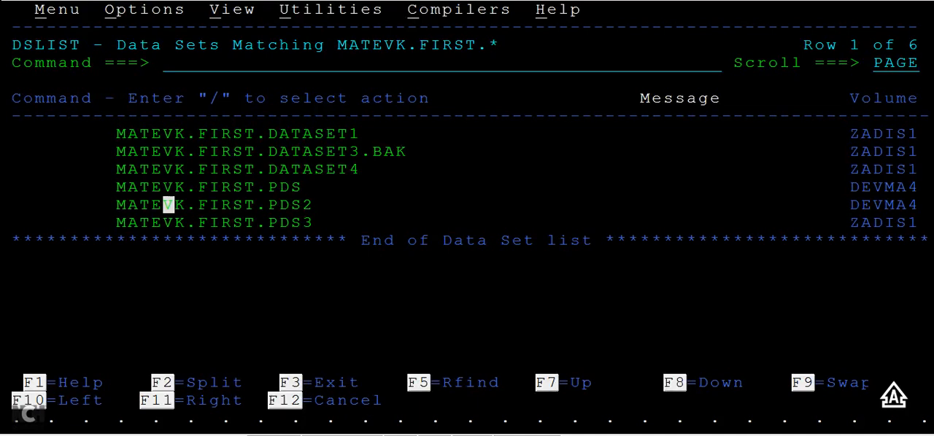
text(B)
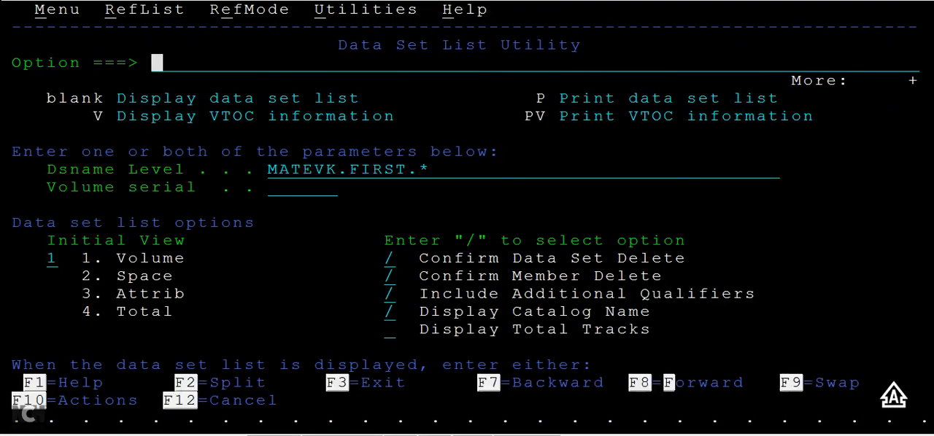
key(F3)
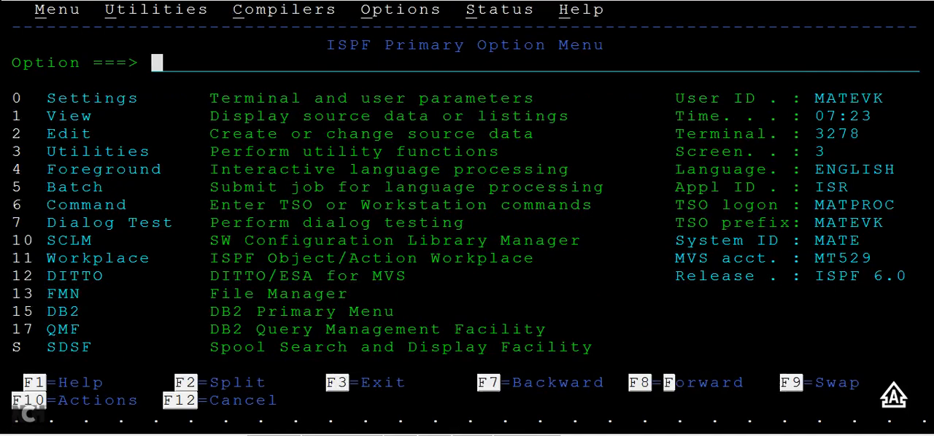